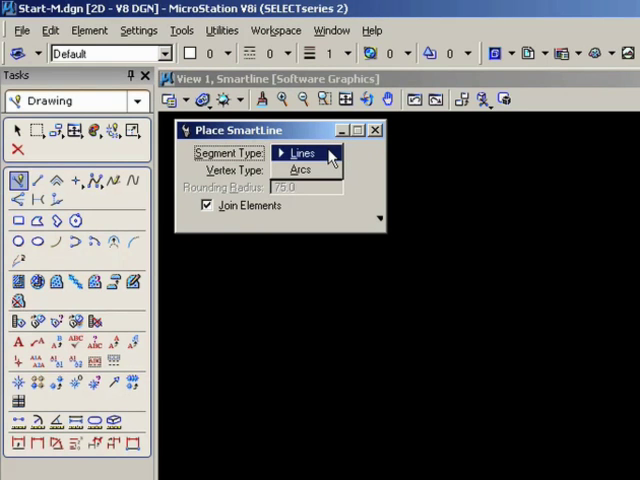
Set Place SmartLine to straight Lines segments with Sharp vertices
click(300, 152)
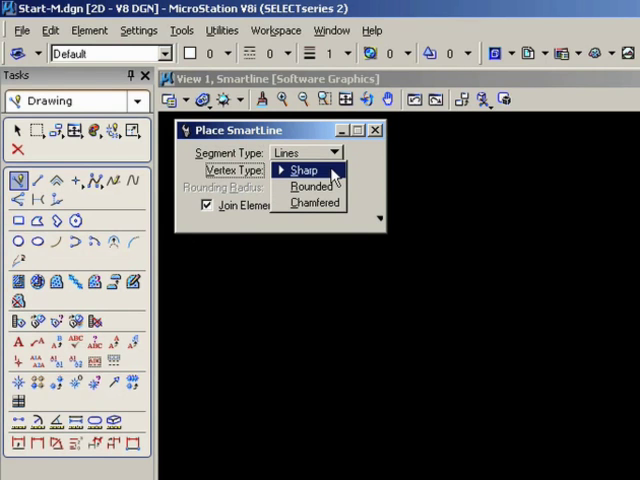
click(304, 168)
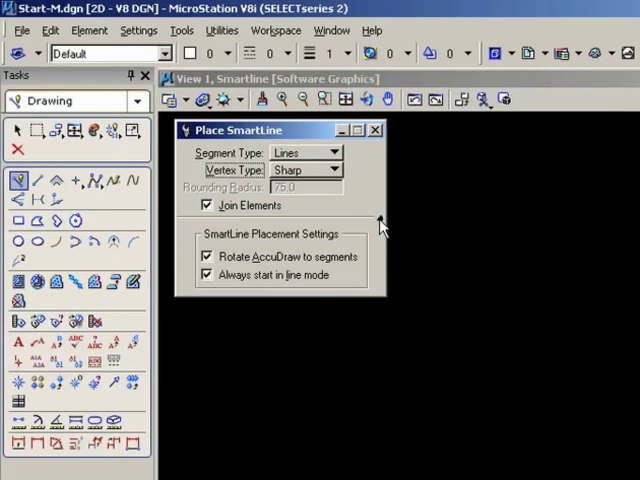
mouse_move(380, 228)
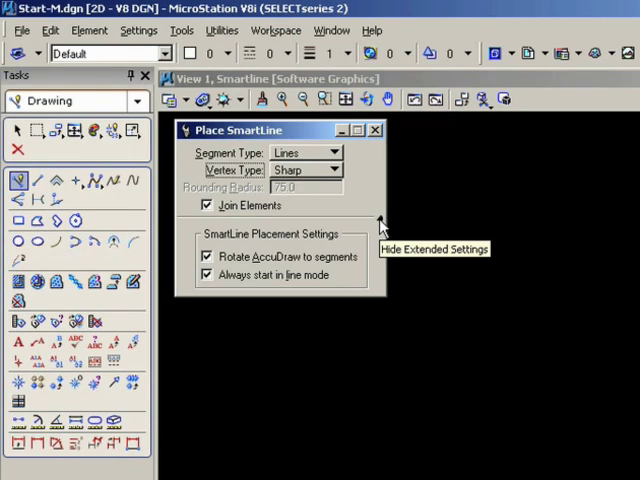
mouse_move(304, 272)
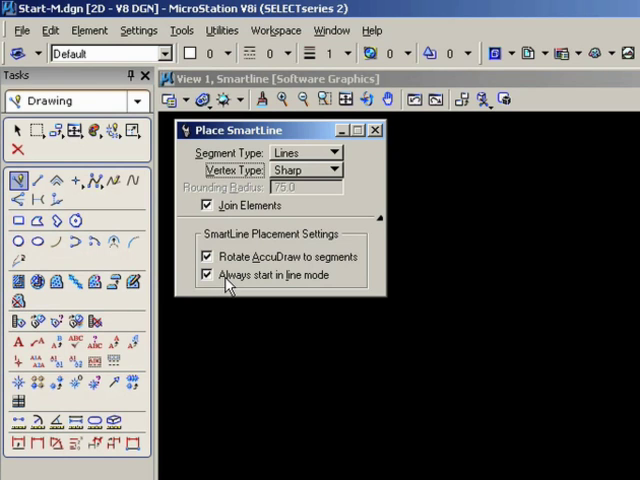
click(380, 218)
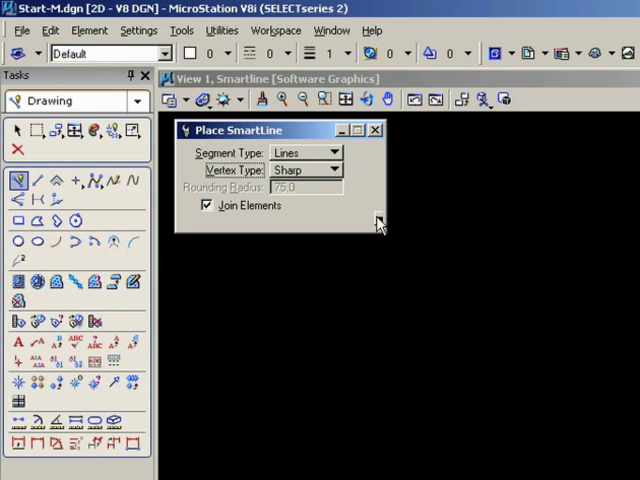
mouse_move(350, 218)
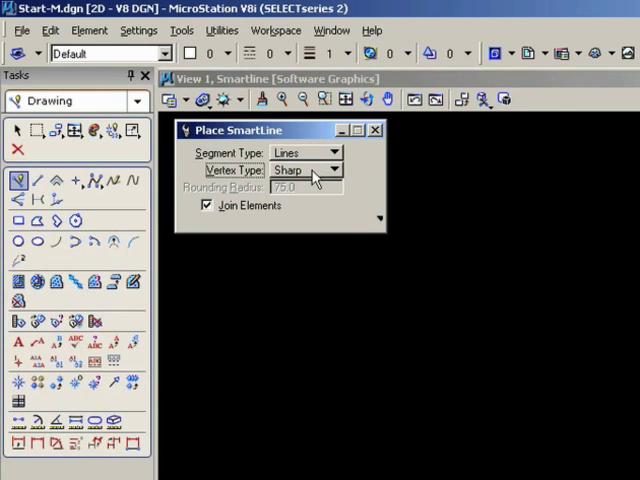
Place the square's corners and close it at the starting point
click(208, 204)
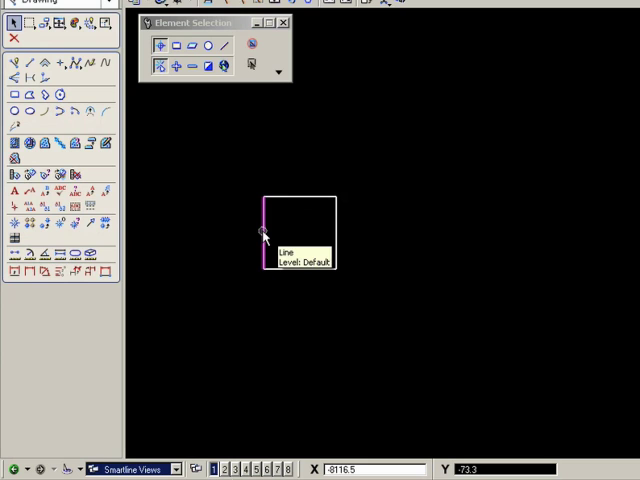
click(262, 232)
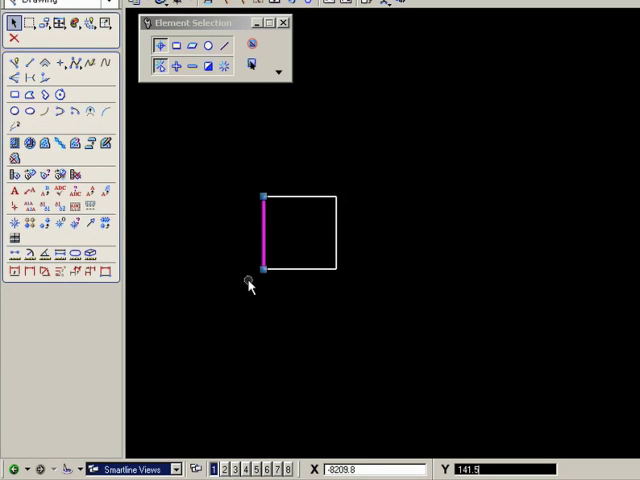
click(18, 62)
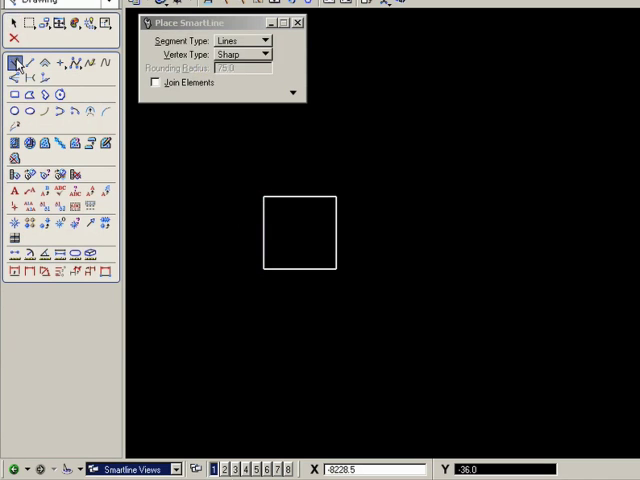
Place a second matching square to the right and pick it with Element Selection
click(156, 82)
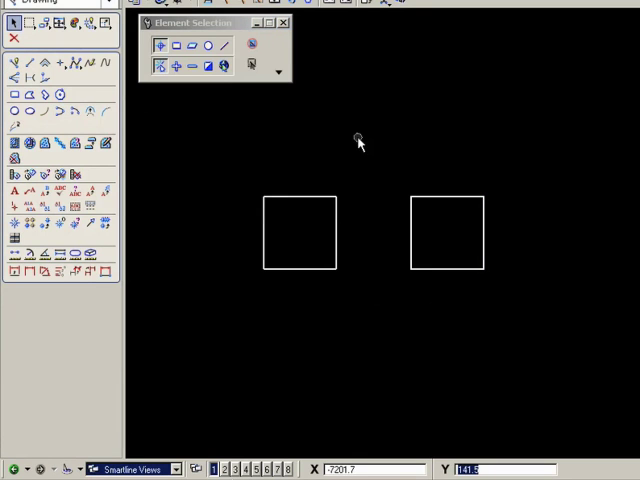
click(446, 232)
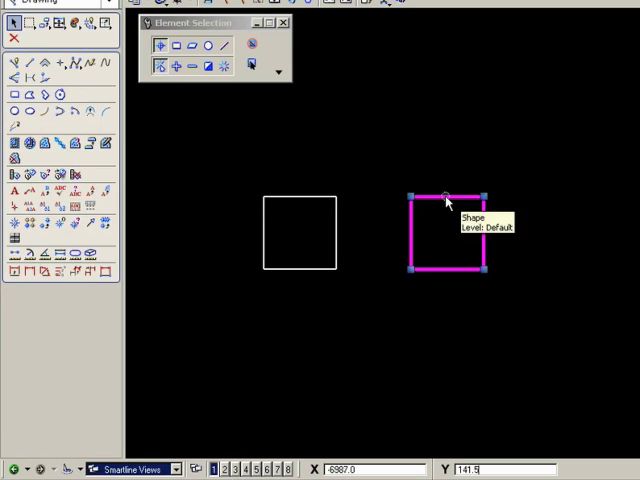
mouse_move(450, 164)
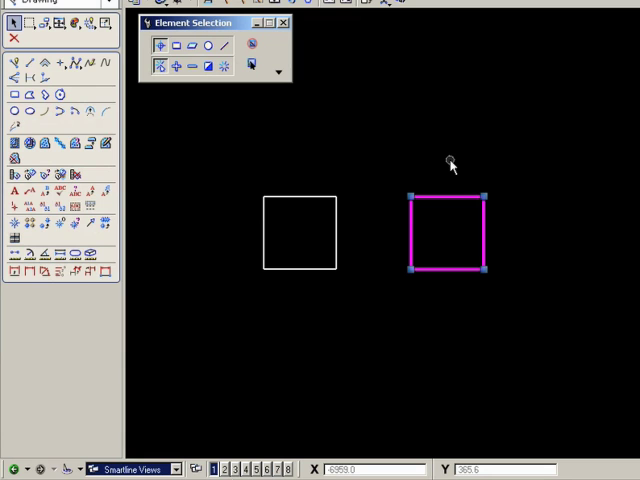
mouse_move(444, 180)
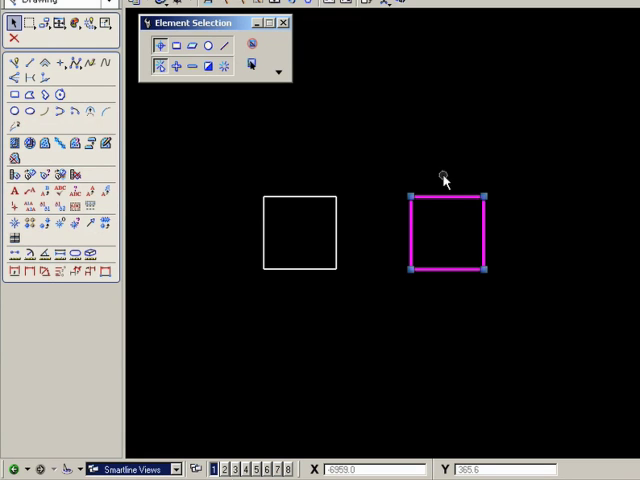
mouse_move(444, 196)
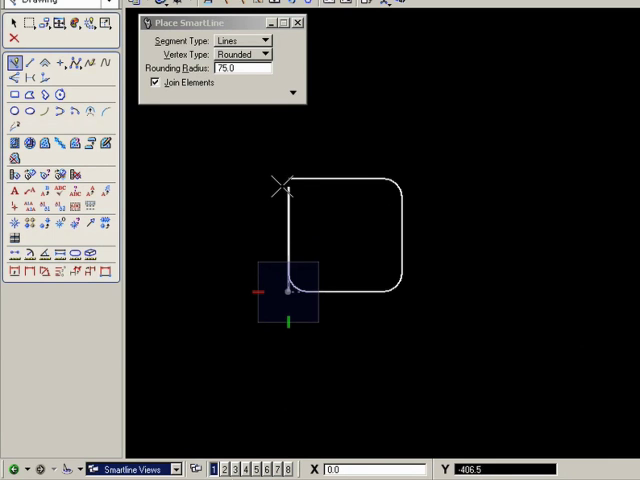
Close the rounded square, then raise the rounding radius to 150 and start a rounded line
click(284, 188)
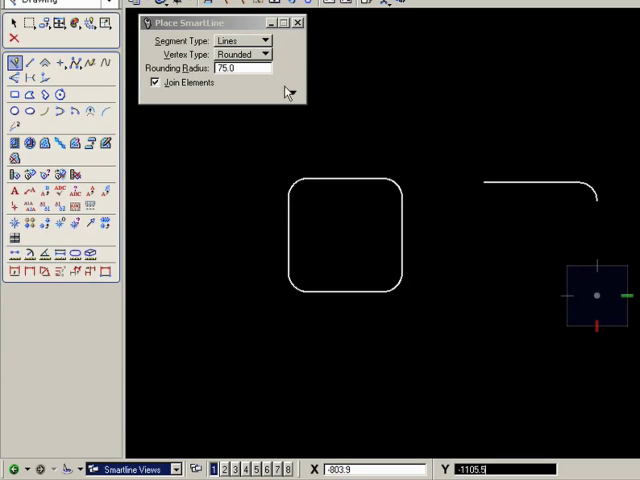
text(150.0)
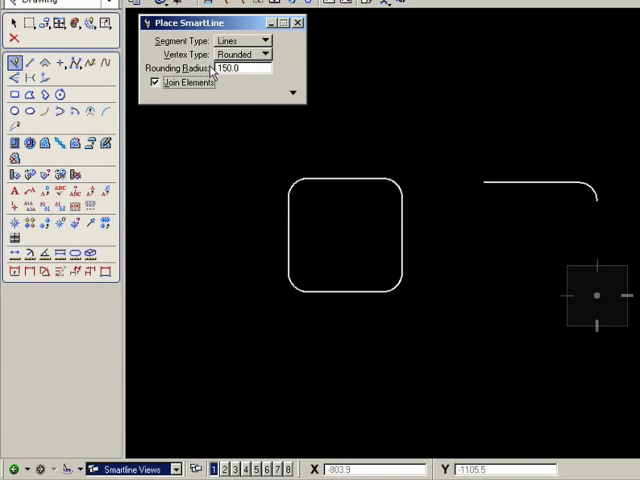
click(484, 288)
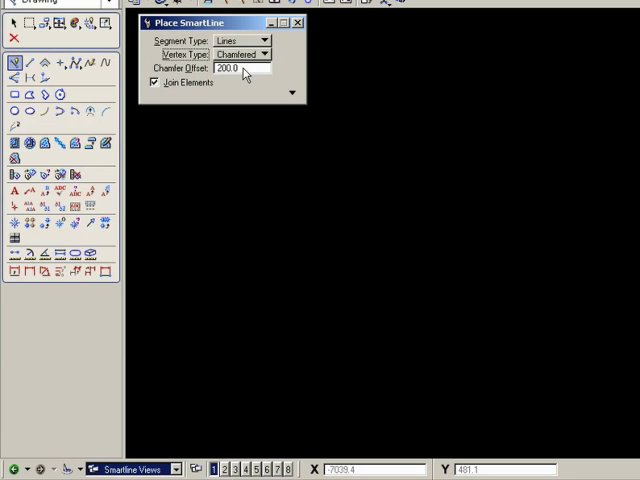
Set Chamfer Offset to 75 and place points of a chamfered open line string
triple_click(240, 68)
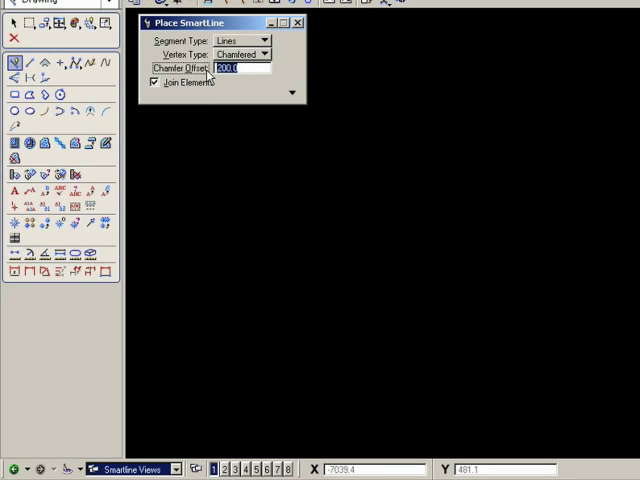
text(75.0)
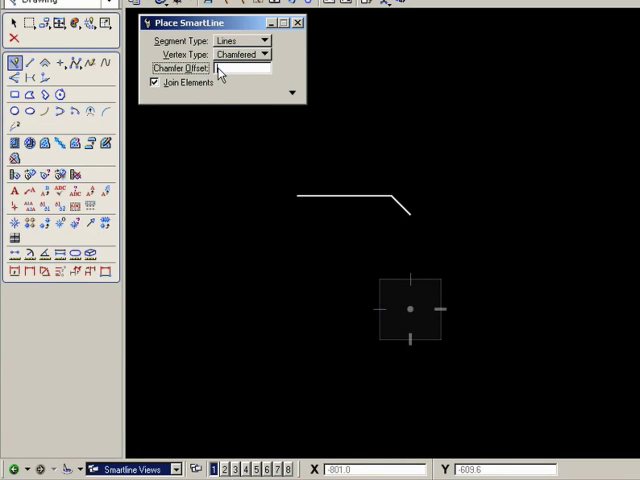
text(.50)
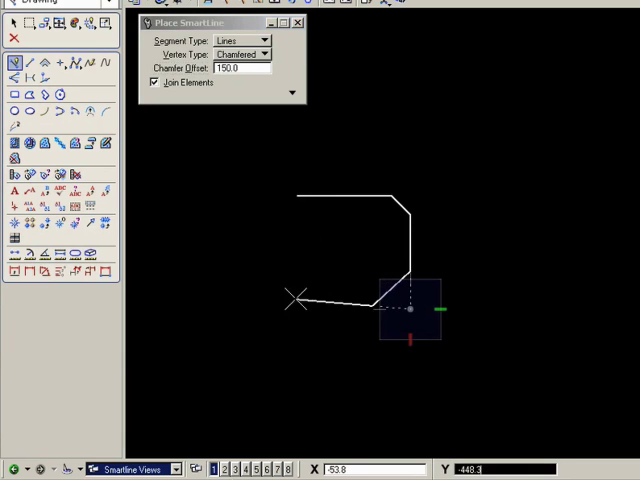
click(296, 196)
text(75)
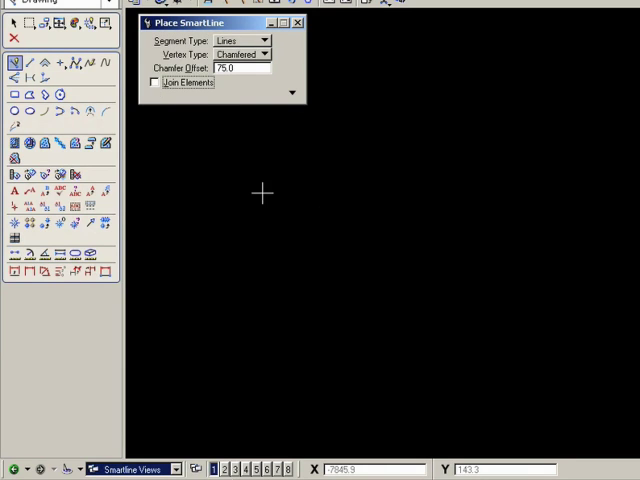
Start a new chamfered outline at 75 offset with Join Elements off
click(262, 192)
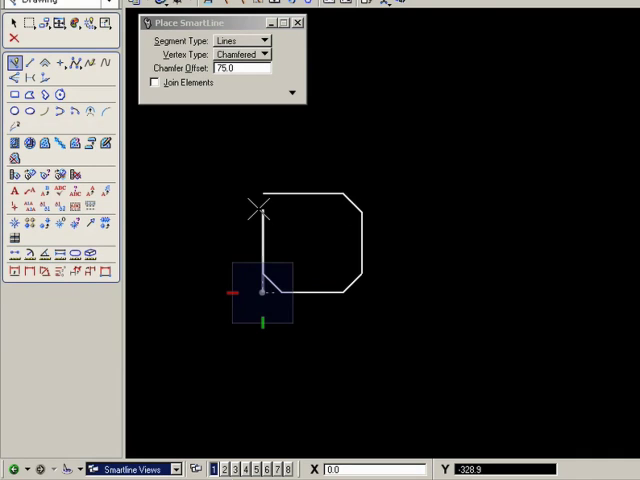
mouse_move(256, 204)
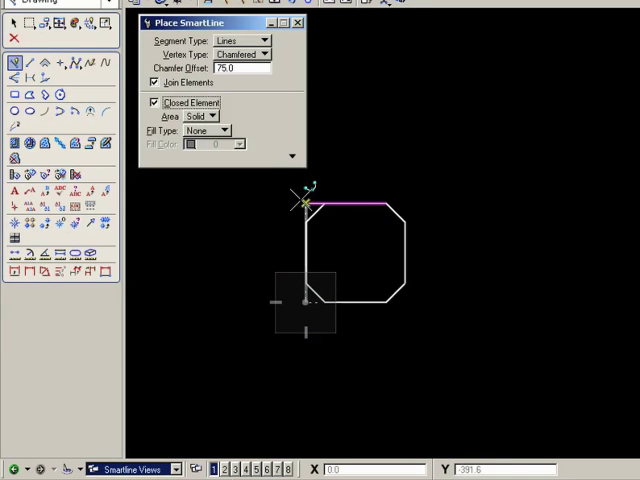
mouse_move(298, 200)
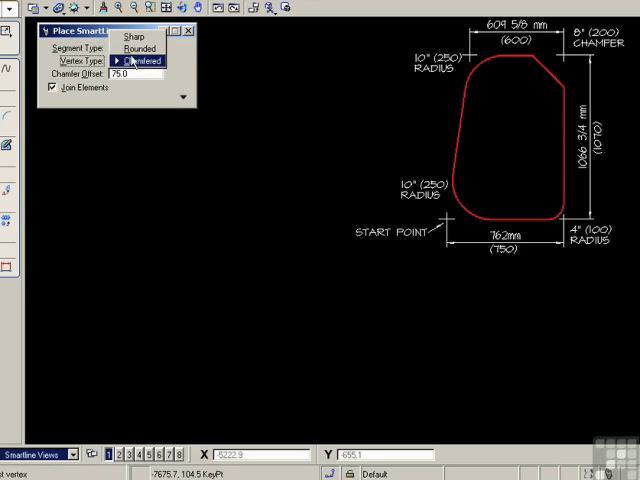
Set Vertex Type to Rounded with a Rounding Radius of 100
click(140, 48)
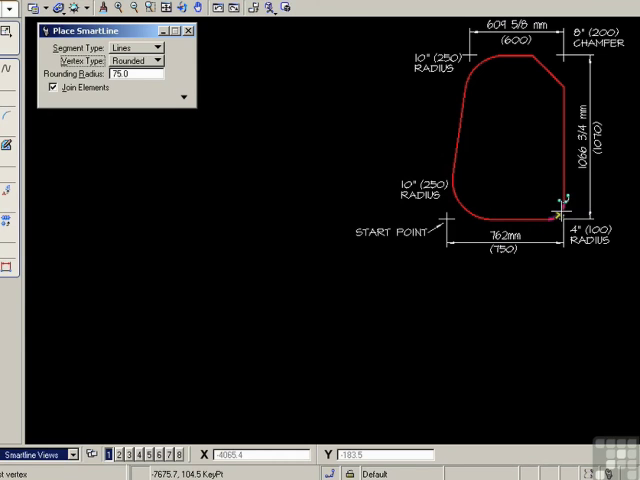
mouse_move(562, 212)
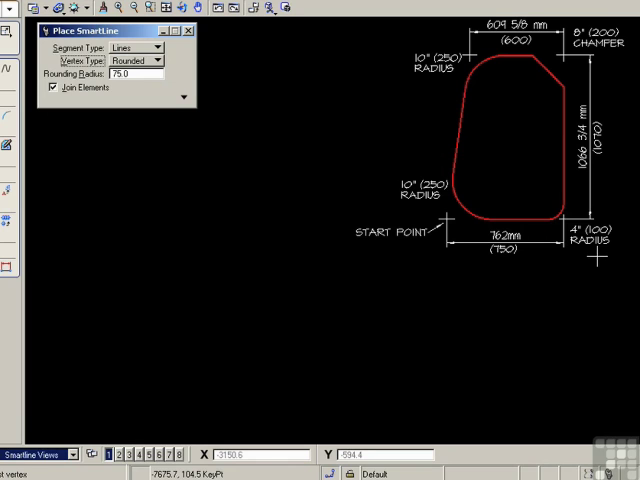
mouse_move(208, 172)
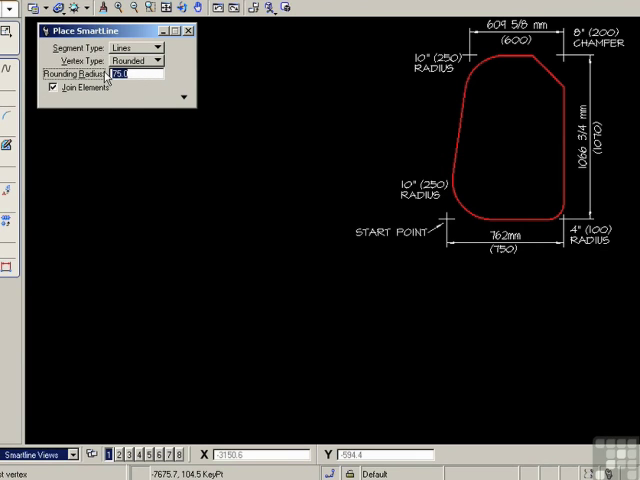
text(100.0)
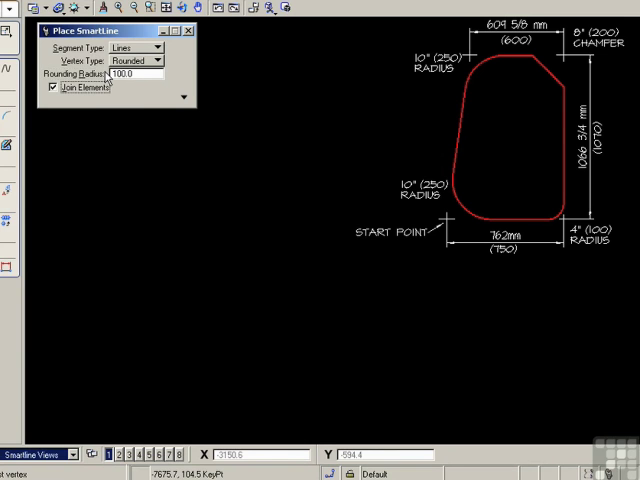
mouse_move(128, 336)
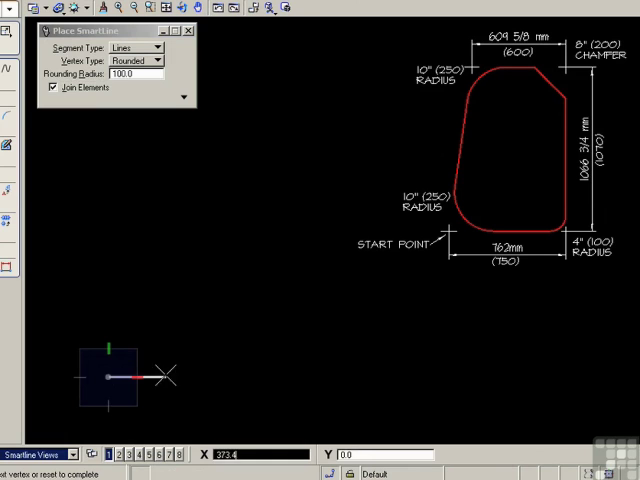
mouse_move(210, 378)
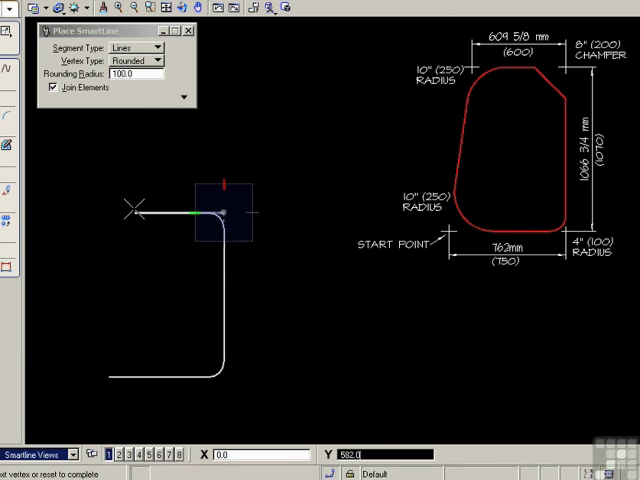
Keep Rounded in the Vertex Type list for the next vertices
click(164, 60)
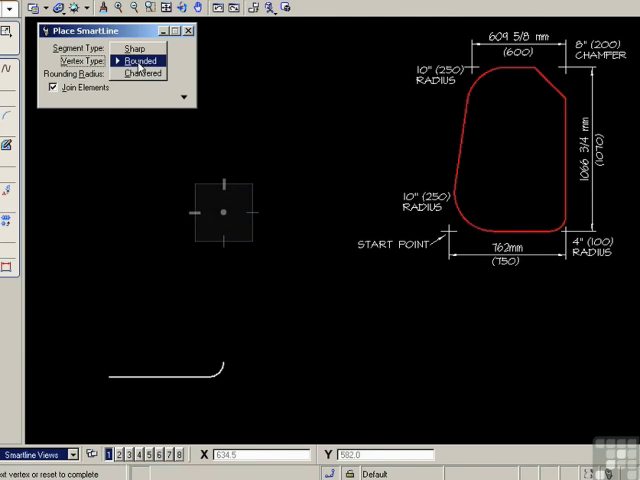
click(158, 60)
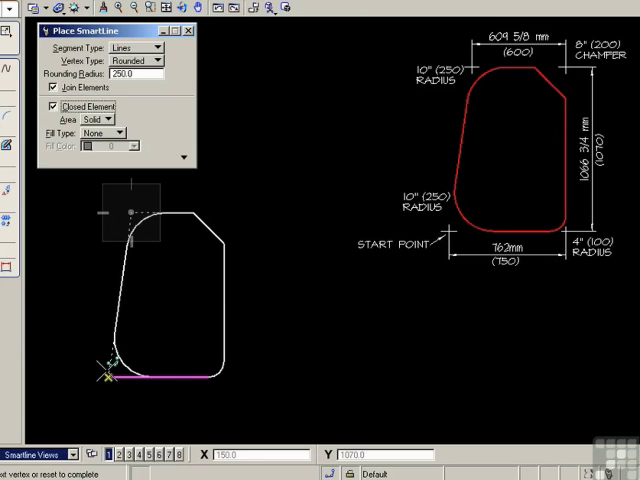
mouse_move(104, 376)
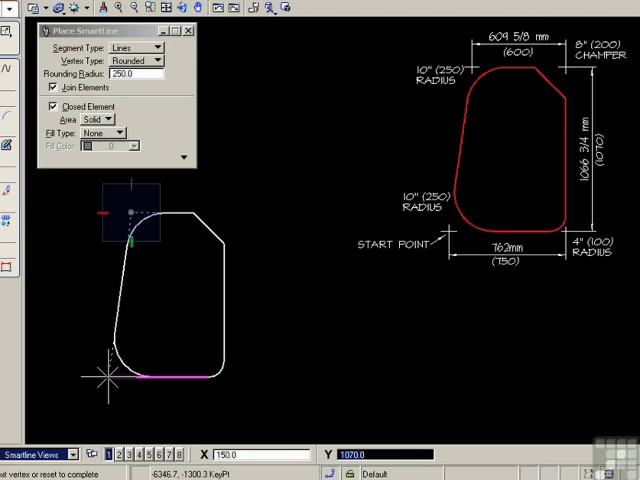
mouse_move(128, 320)
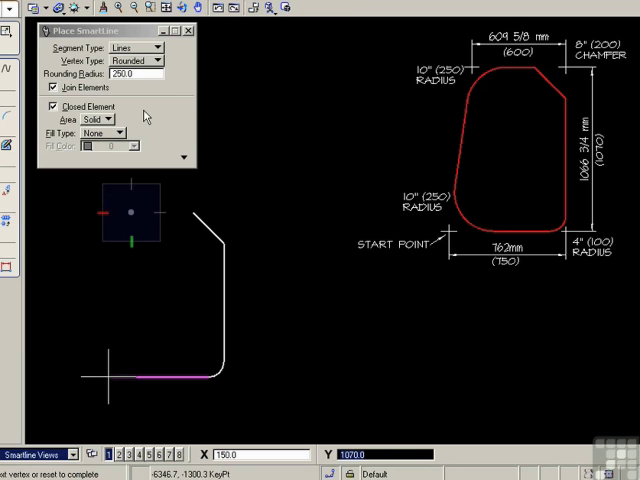
mouse_move(148, 80)
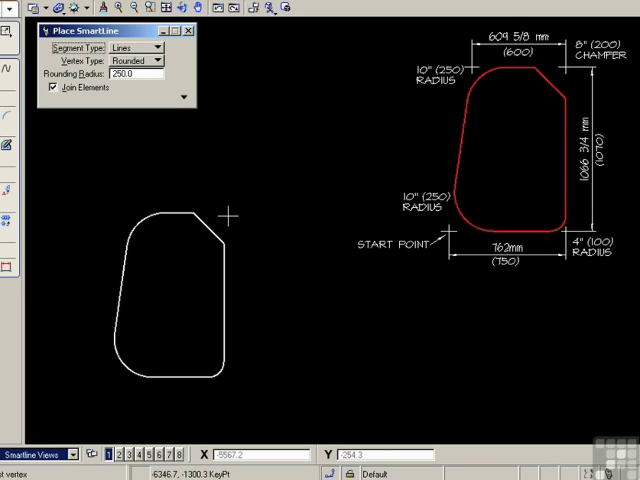
mouse_move(120, 384)
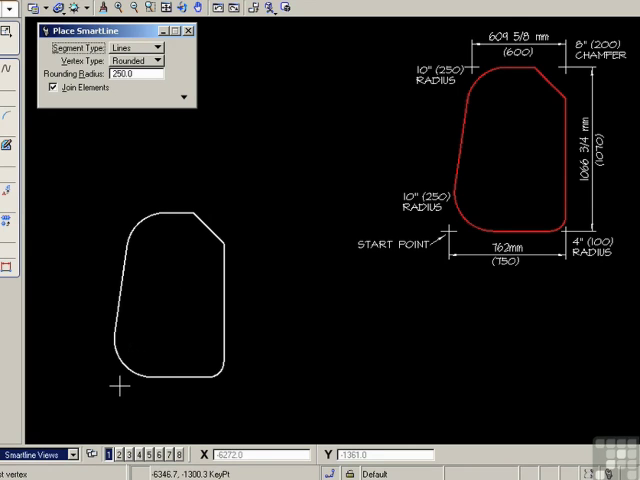
mouse_move(116, 384)
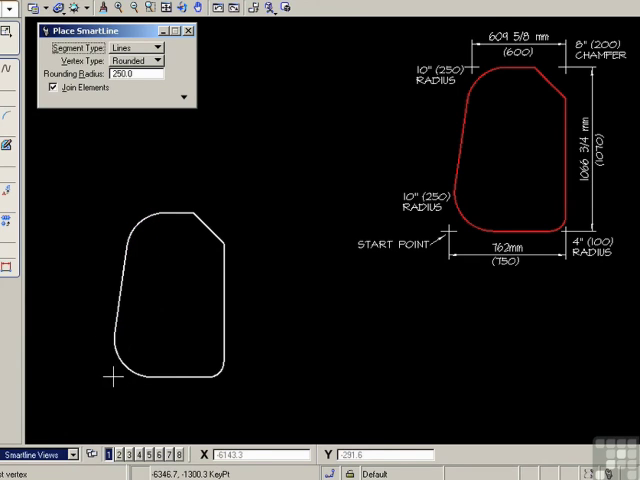
mouse_move(112, 378)
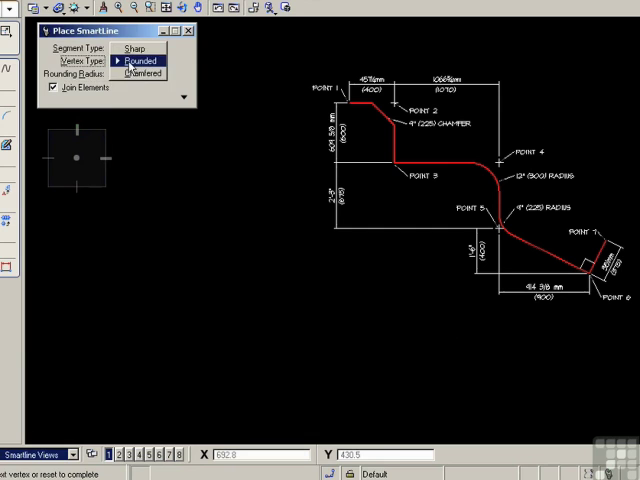
Switch the next vertices of the line string to Chamfered corners
click(156, 60)
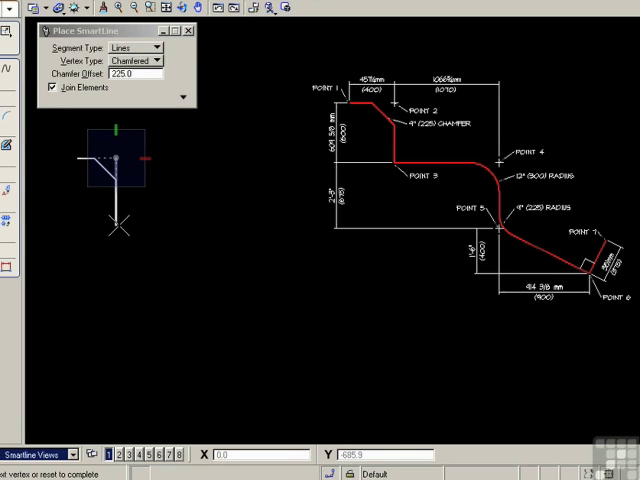
mouse_move(120, 230)
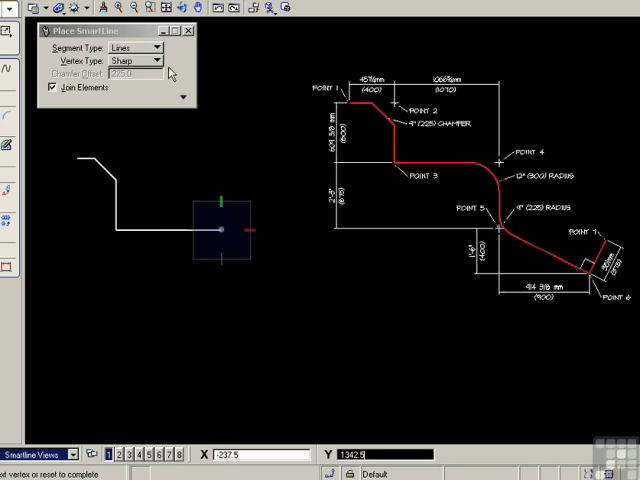
Place rounded bends of radius 125, then make the following vertex Sharp
click(158, 60)
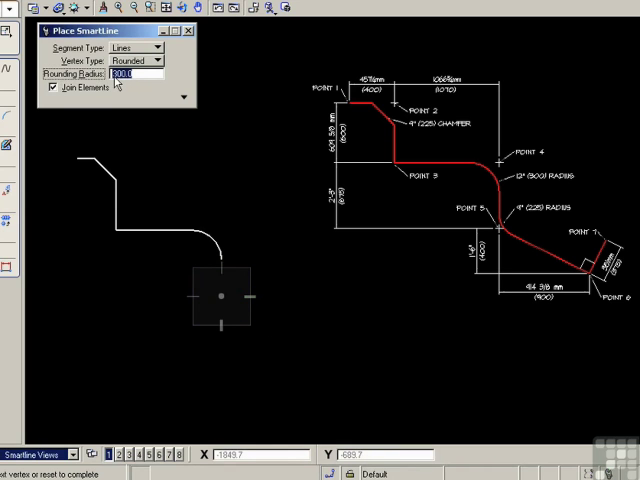
text(.225)
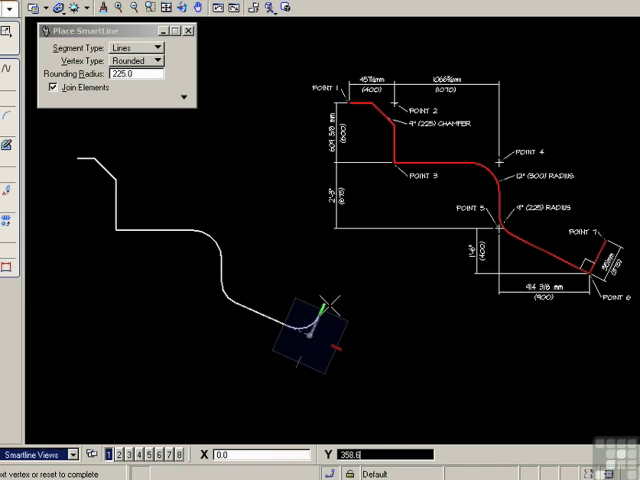
mouse_move(296, 216)
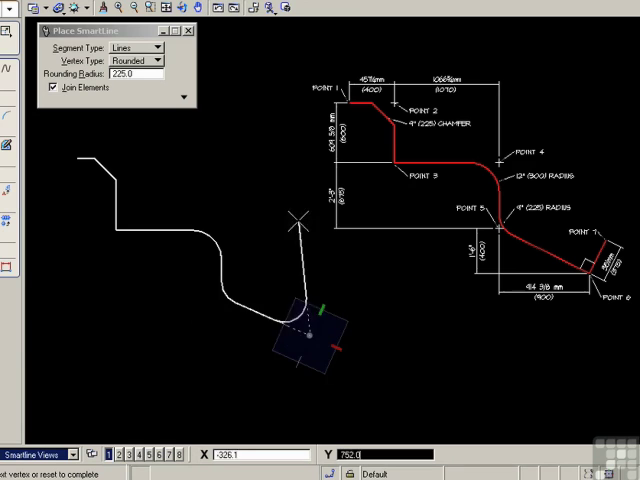
click(136, 60)
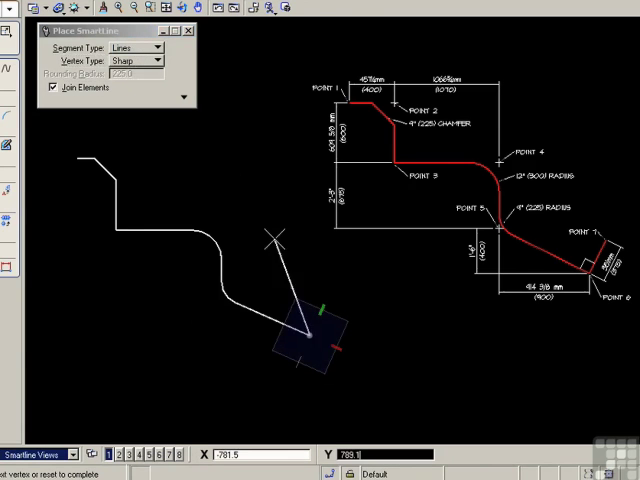